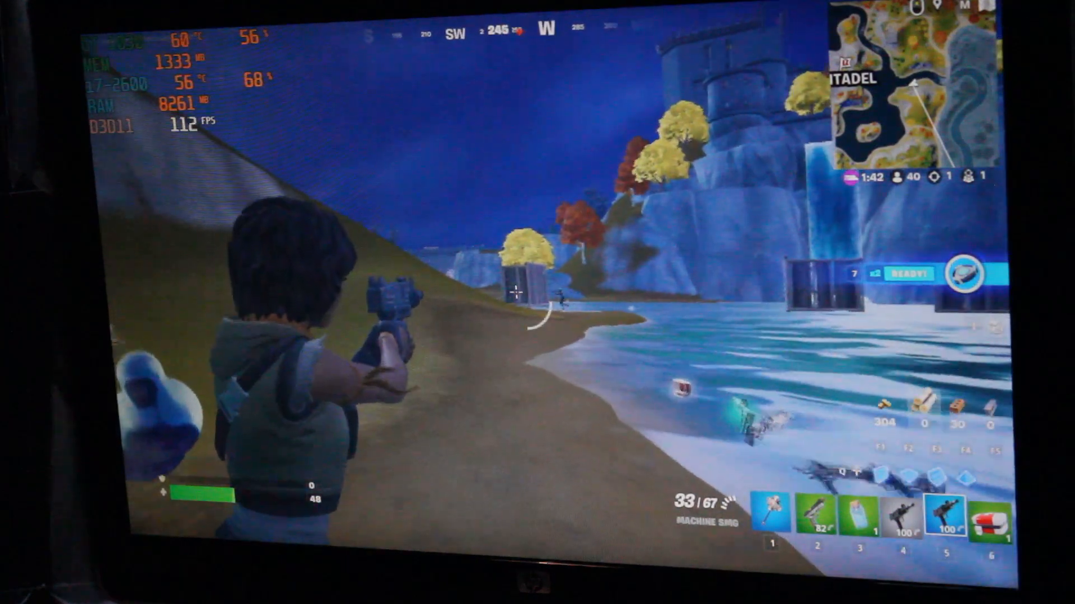
- Fire the machine SMG at an enemy along the beach below the castle cliffs
click(513, 294)
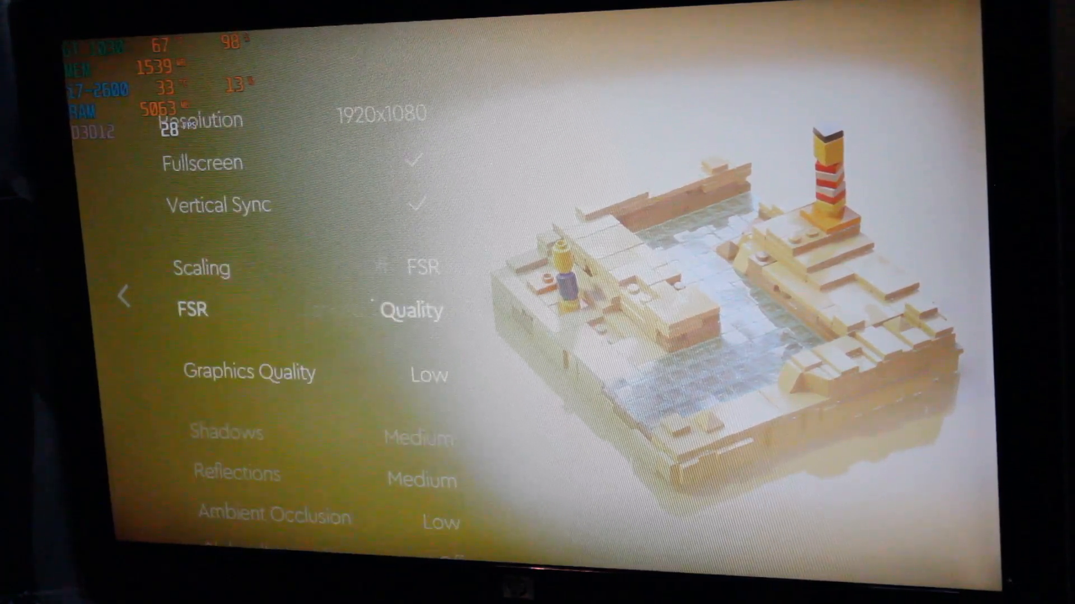
- Scroll the Graphics options to show 1920x1080, FSR Quality scaling and Low quality
scroll(down, 3)
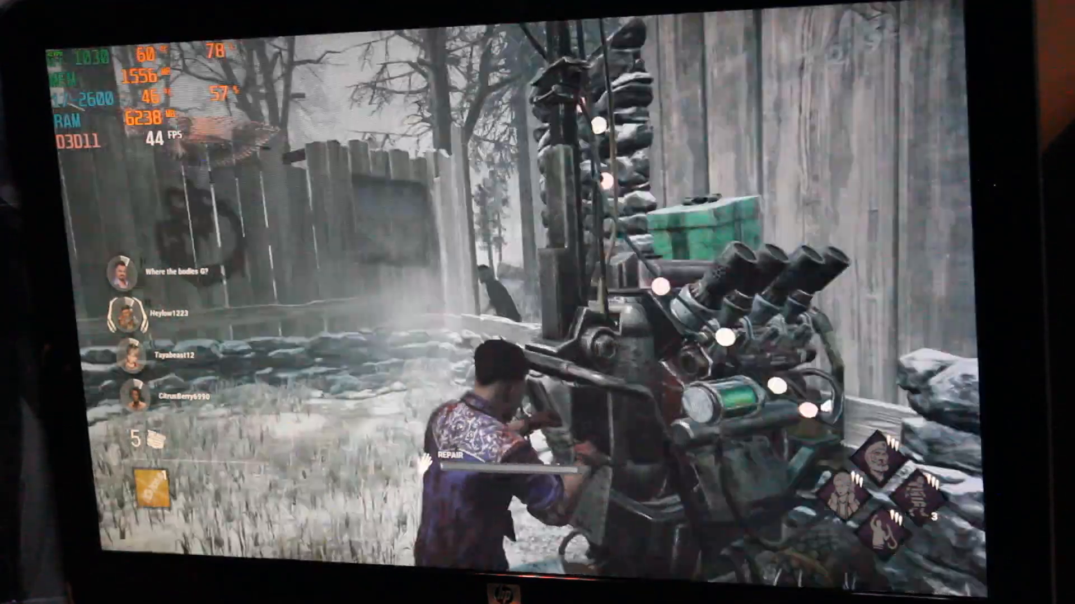
mouse_move(537, 302)
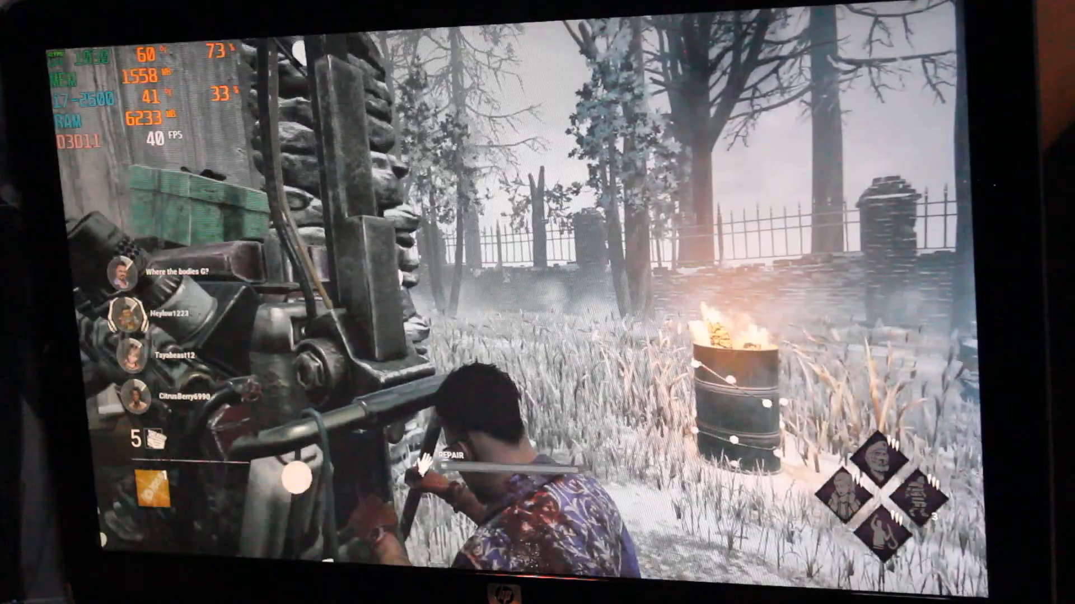